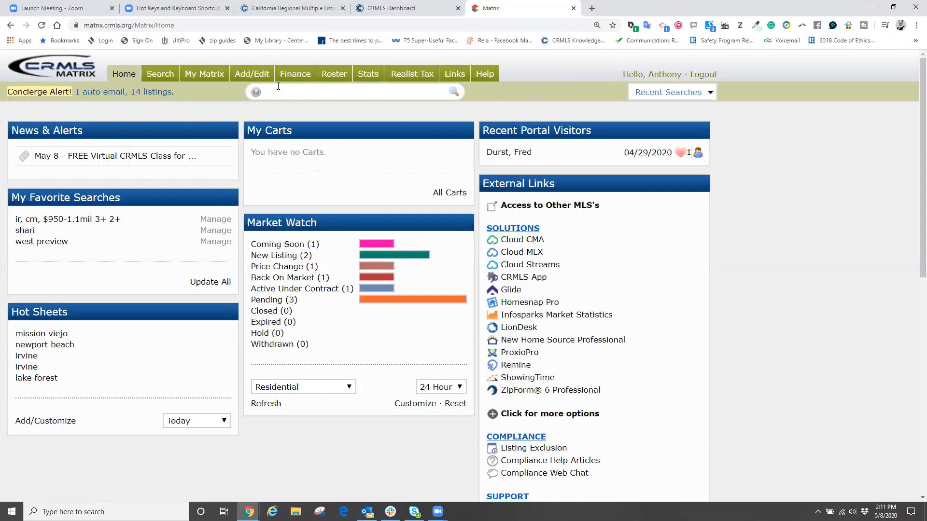
mouse_move(252, 77)
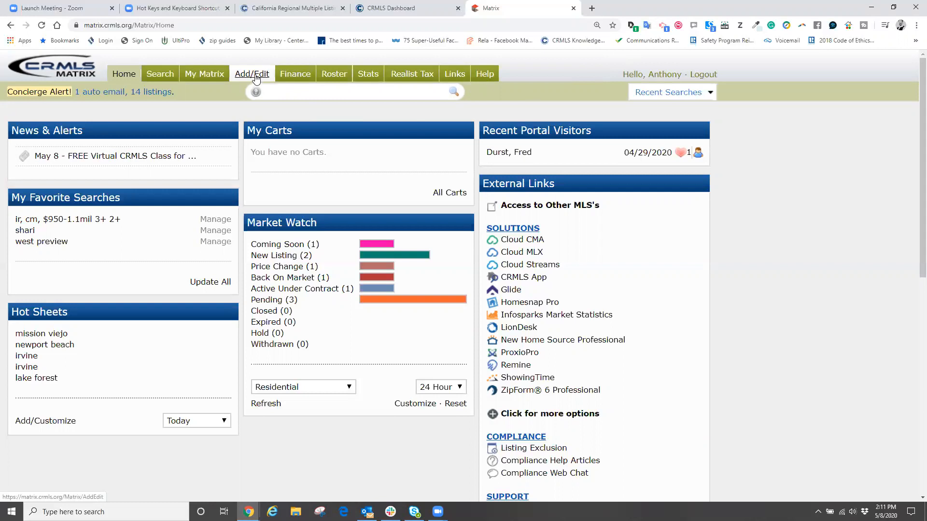
Open the Add/Edit page from the top navigation, retrying until it loads.
click(251, 74)
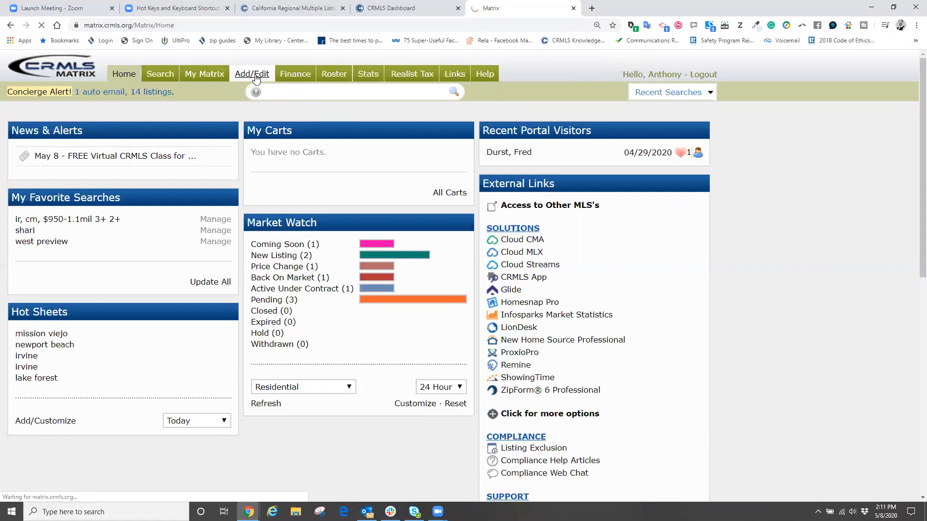
click(251, 74)
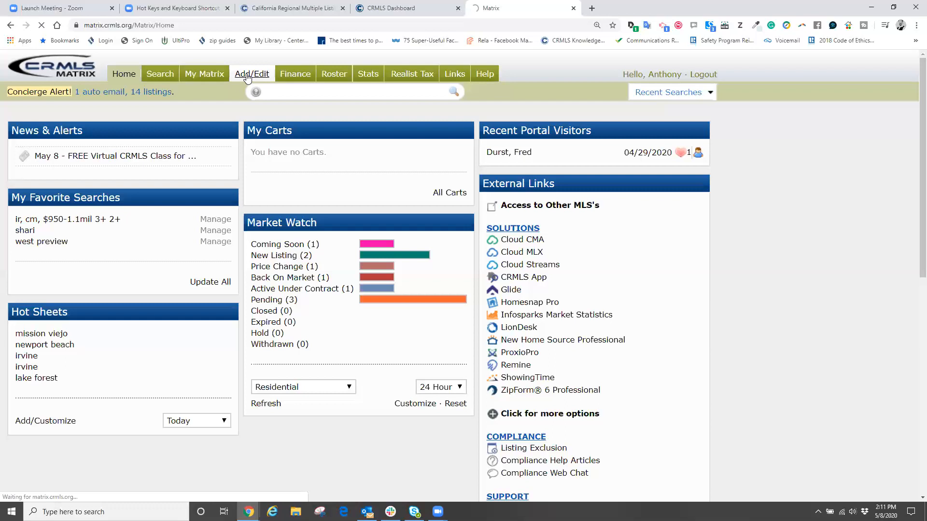
click(251, 73)
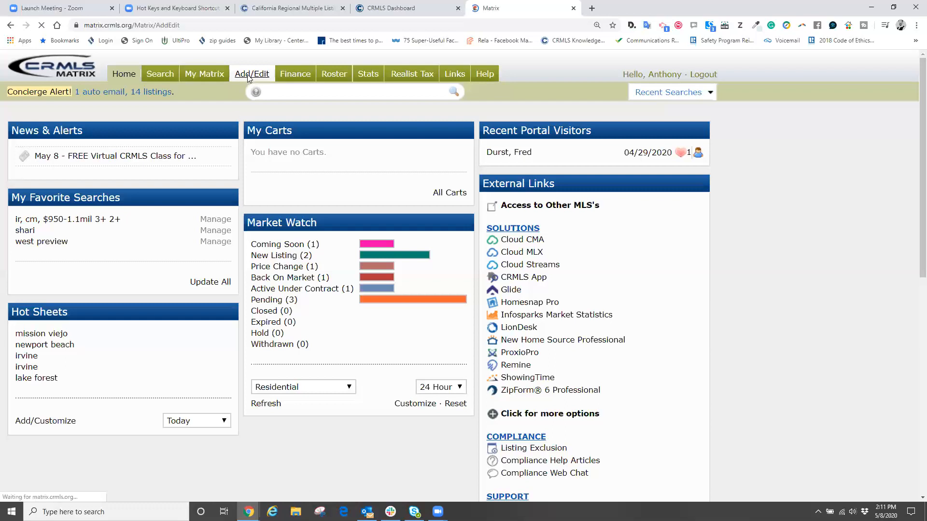
click(251, 73)
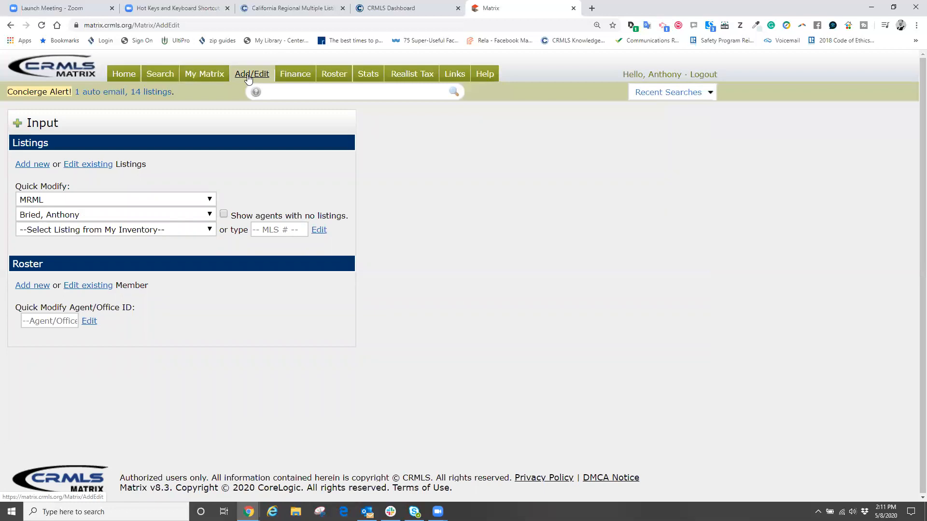
click(205, 73)
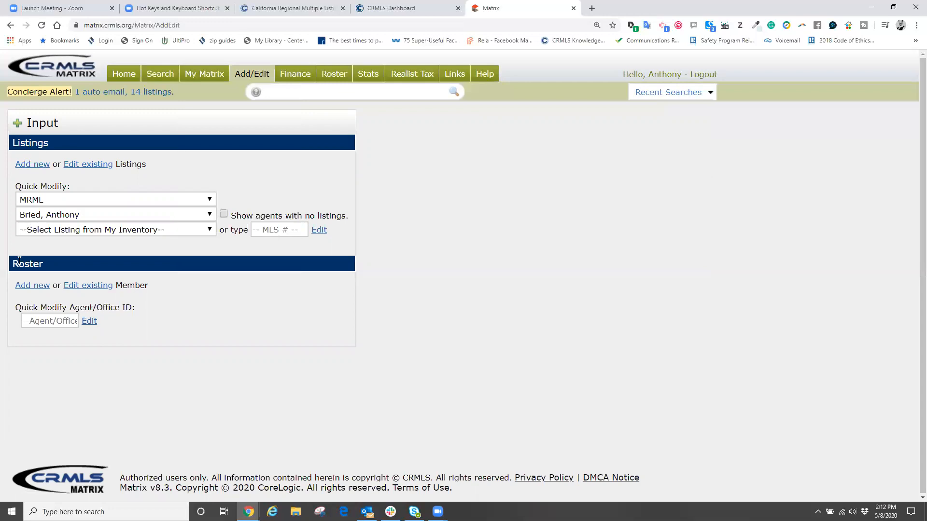
mouse_move(35, 269)
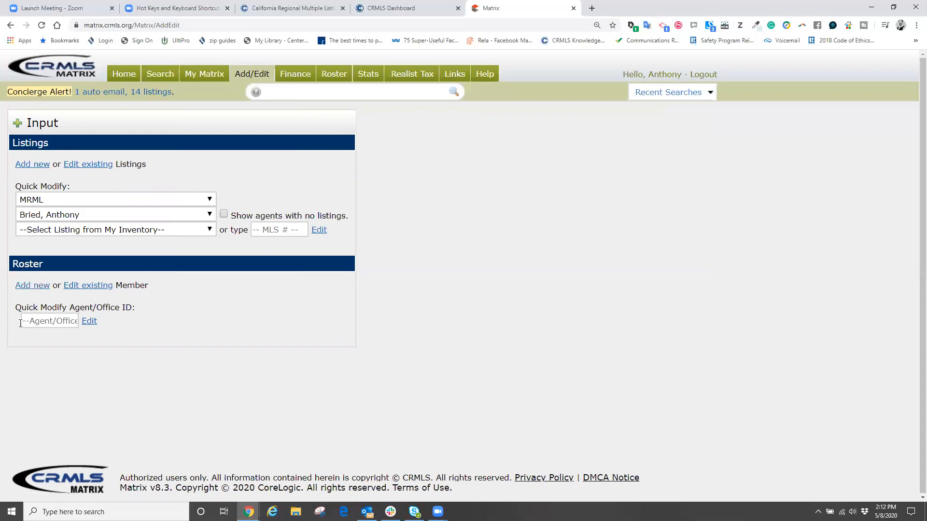
mouse_move(81, 319)
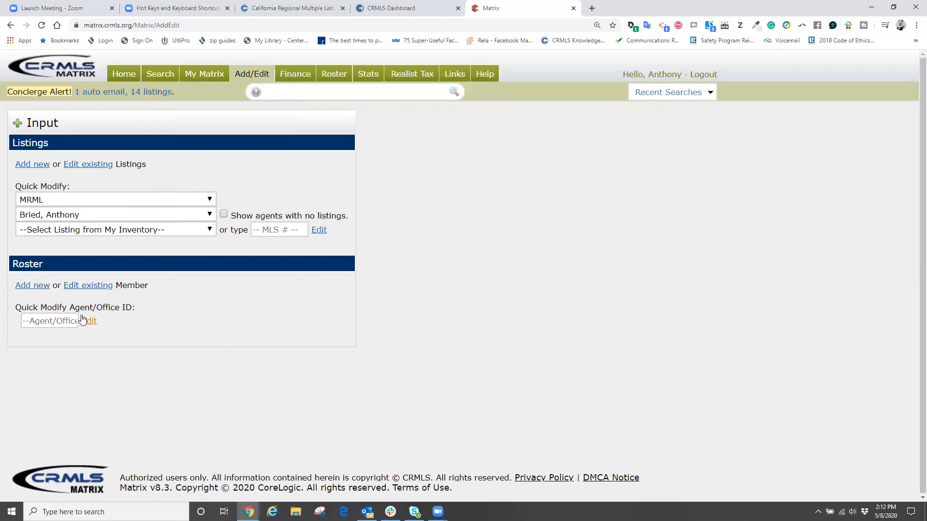
mouse_move(85, 351)
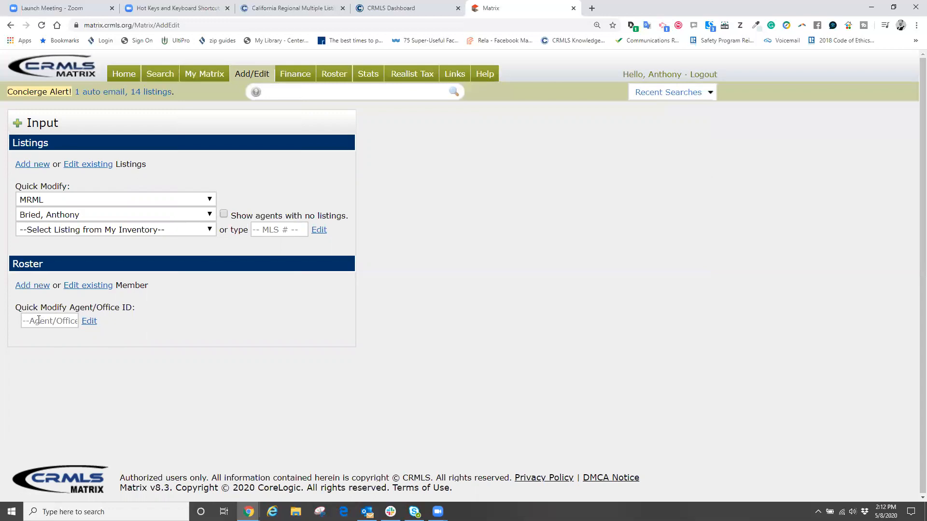
click(50, 321)
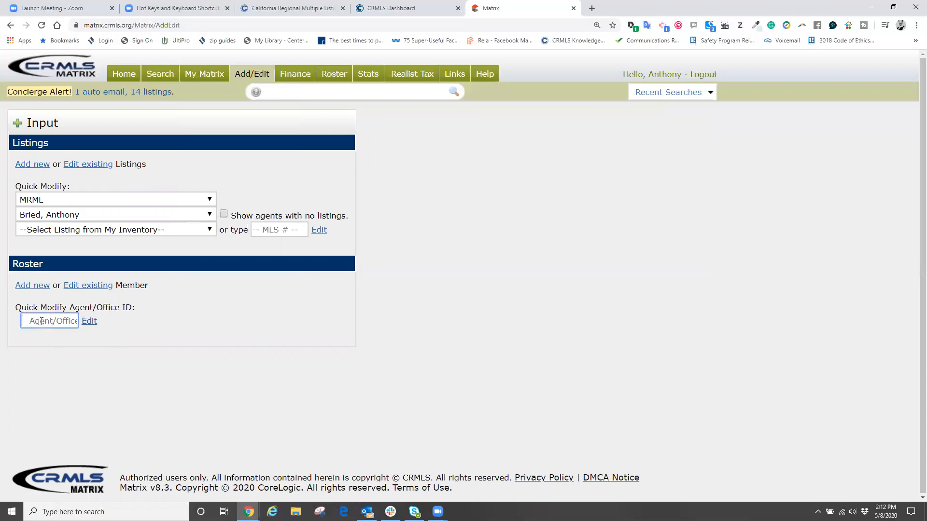
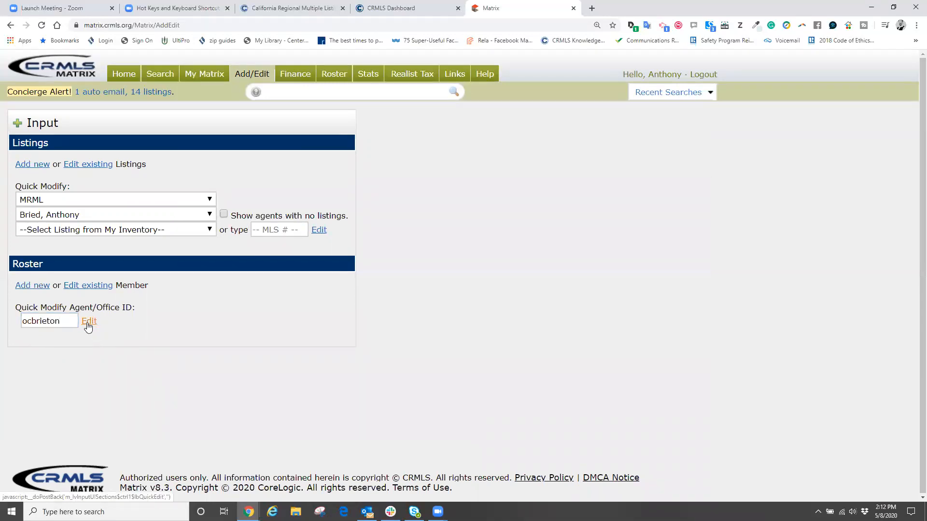
click(89, 322)
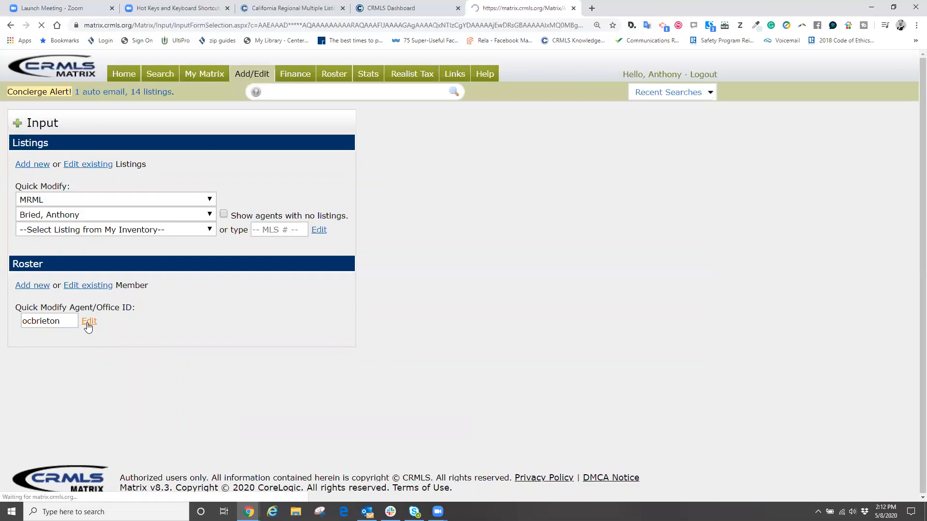
click(88, 321)
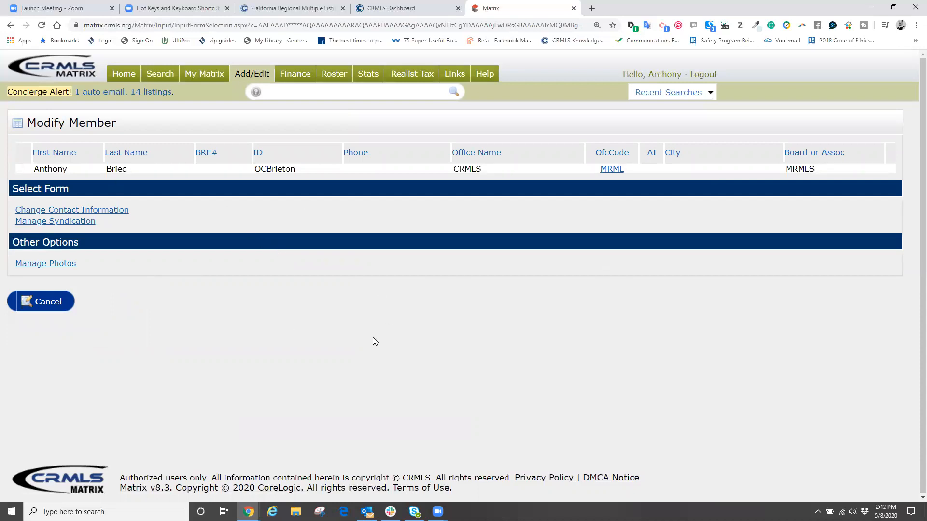
mouse_move(68, 211)
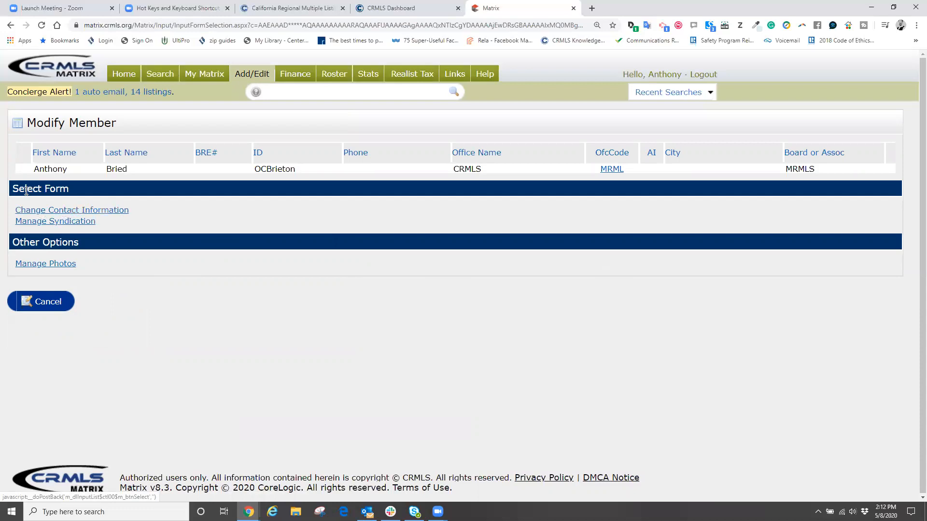
mouse_move(37, 214)
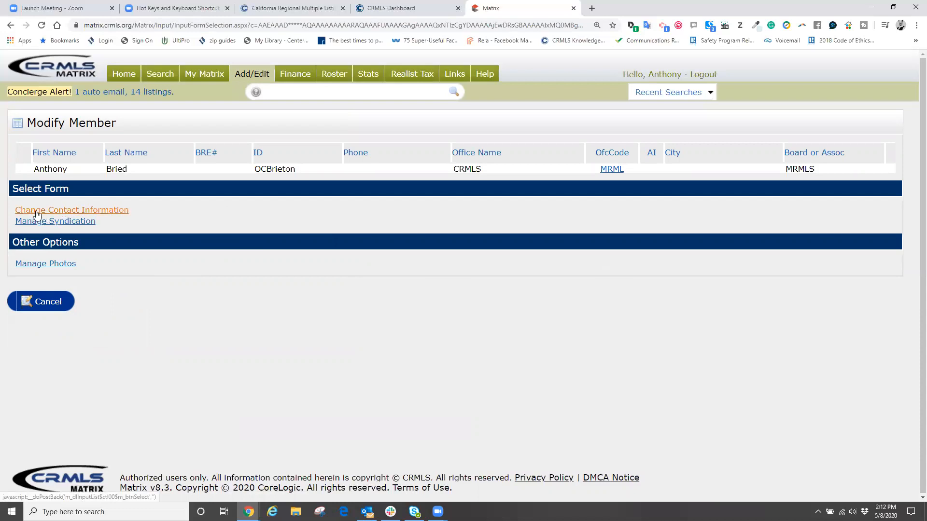
mouse_move(89, 216)
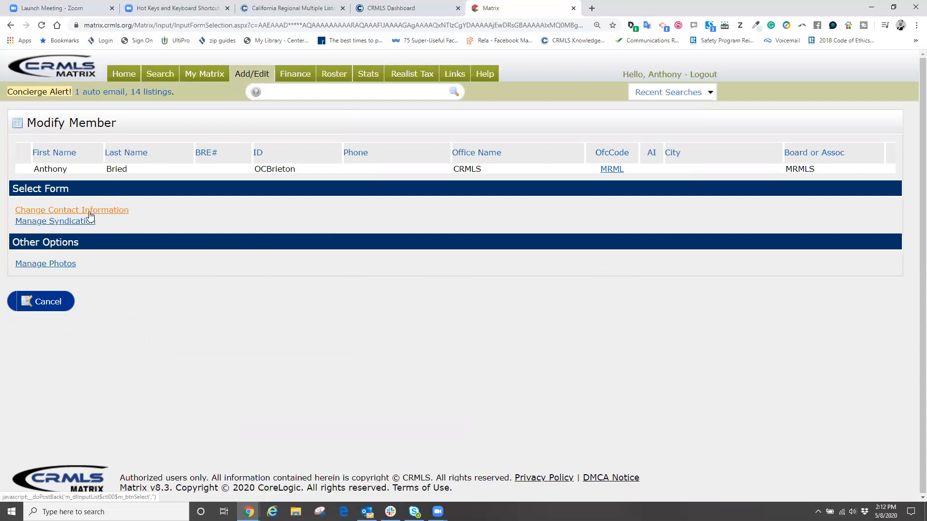
Open the Change Contact Information form from the Modify Member page.
click(71, 211)
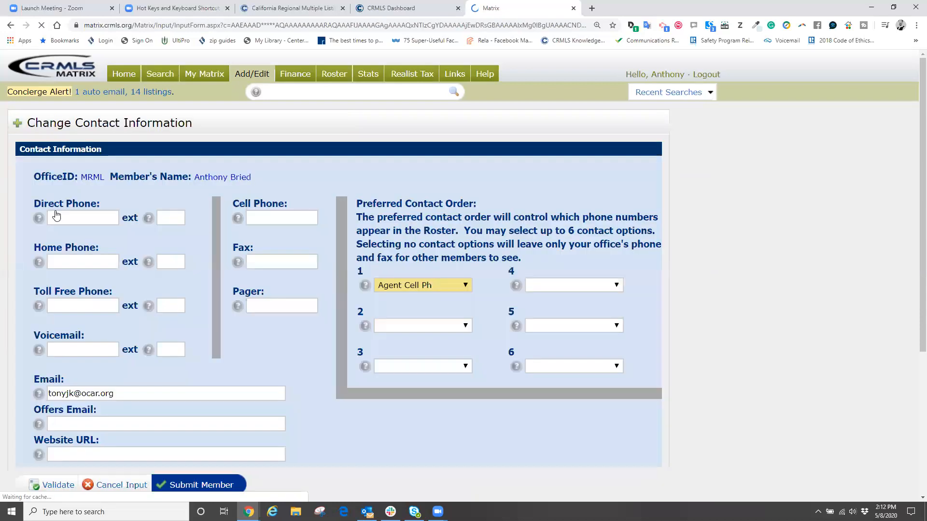
scroll(down, 3)
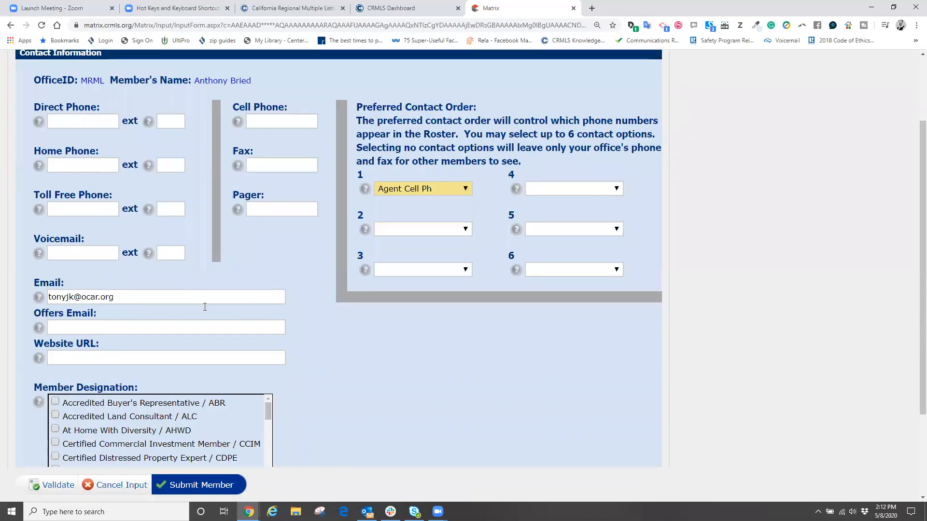
mouse_move(191, 273)
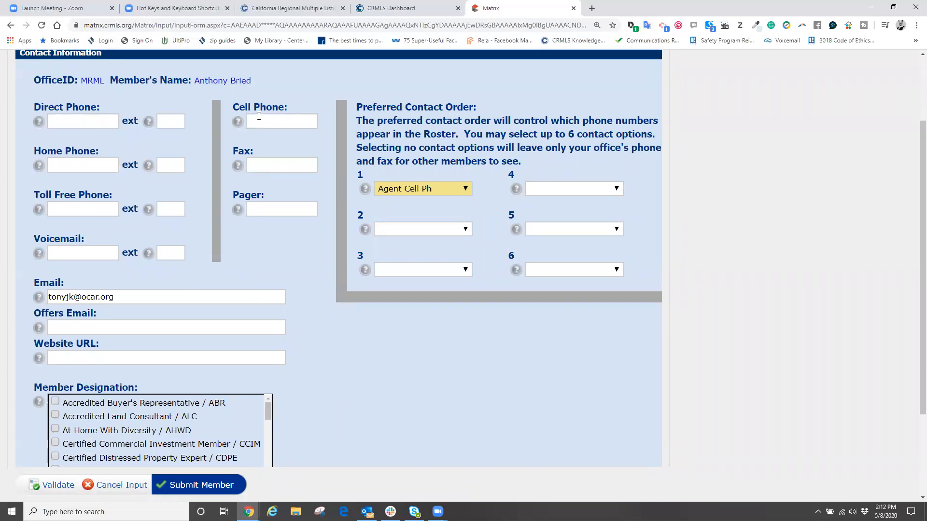
text(949-)
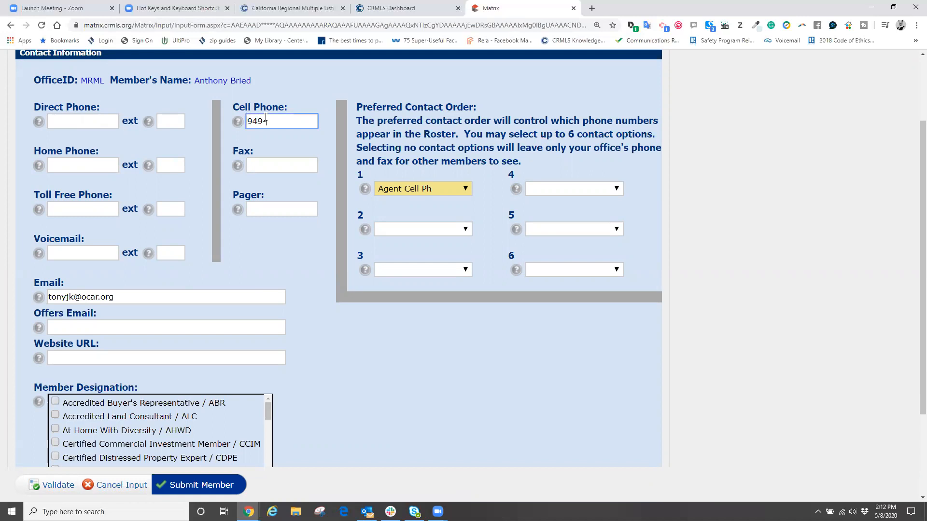
text(555-5555)
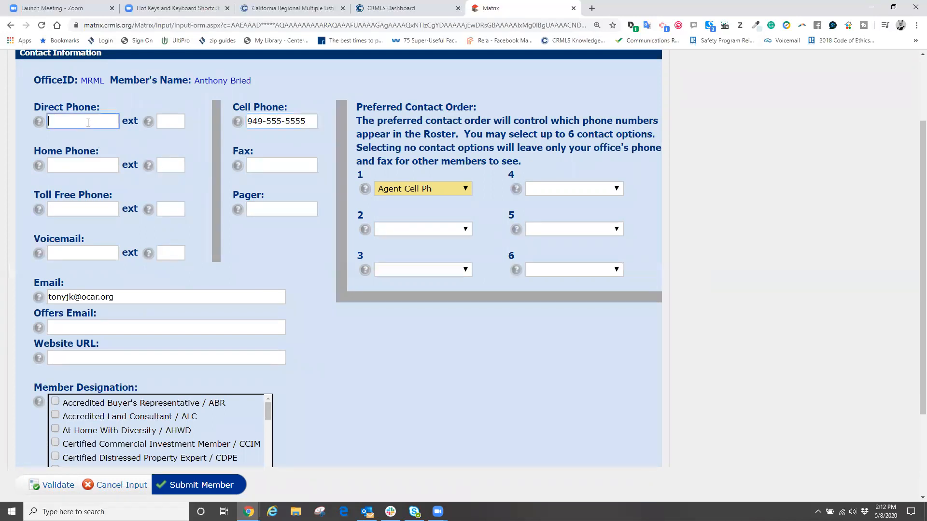
text(949-555-5555)
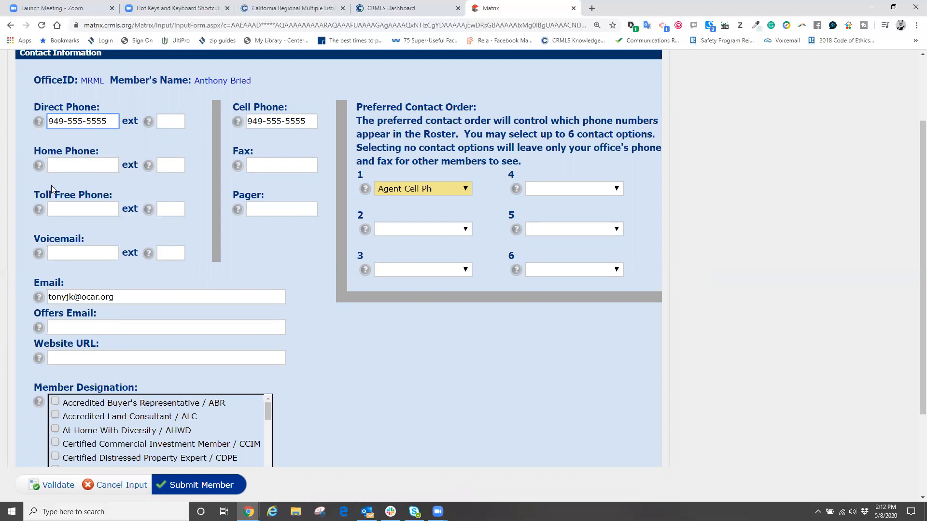
click(83, 253)
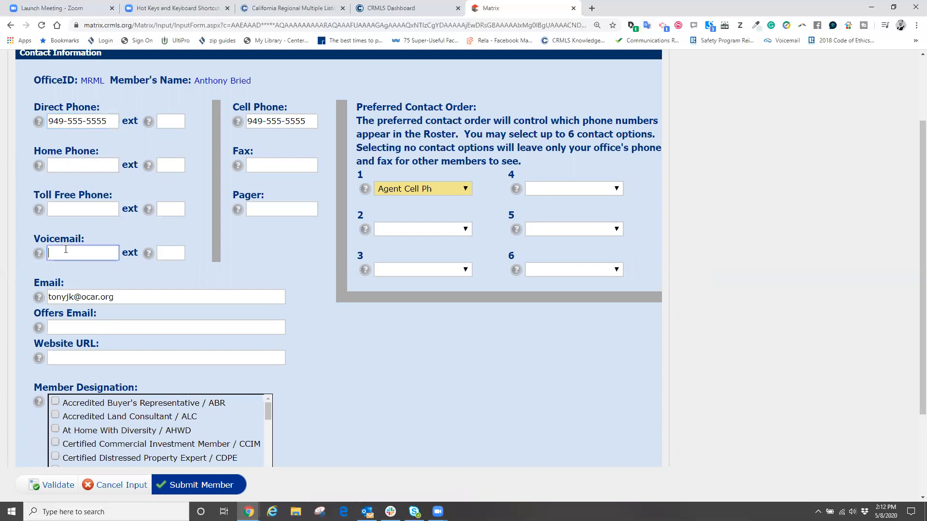
text(949-)
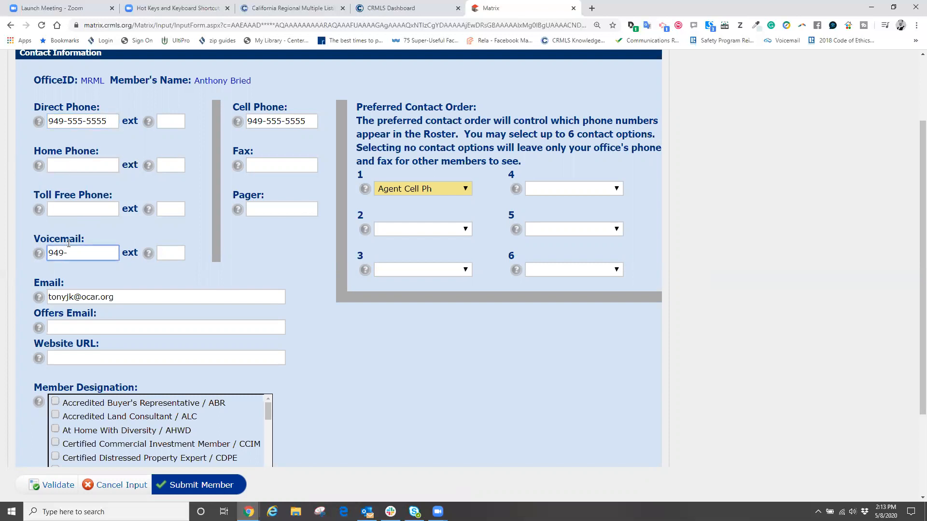
text(555-5555)
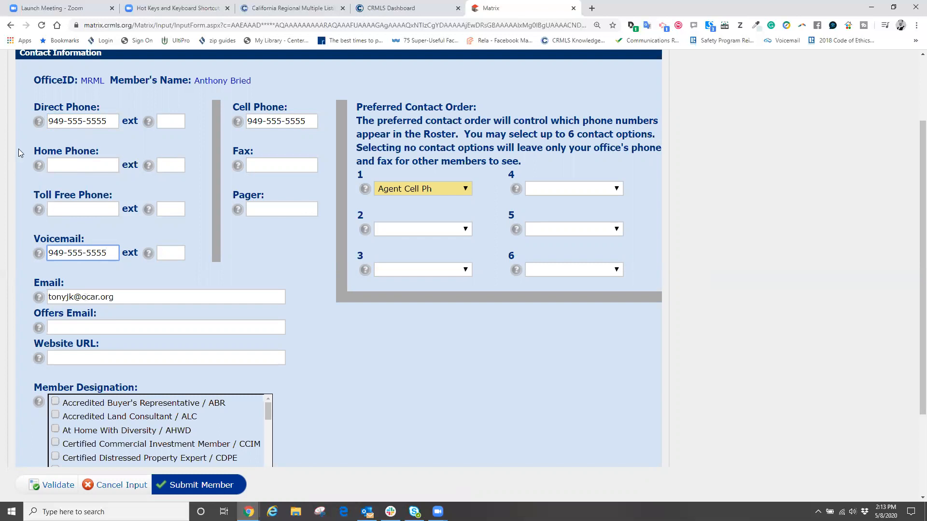
triple_click(79, 297)
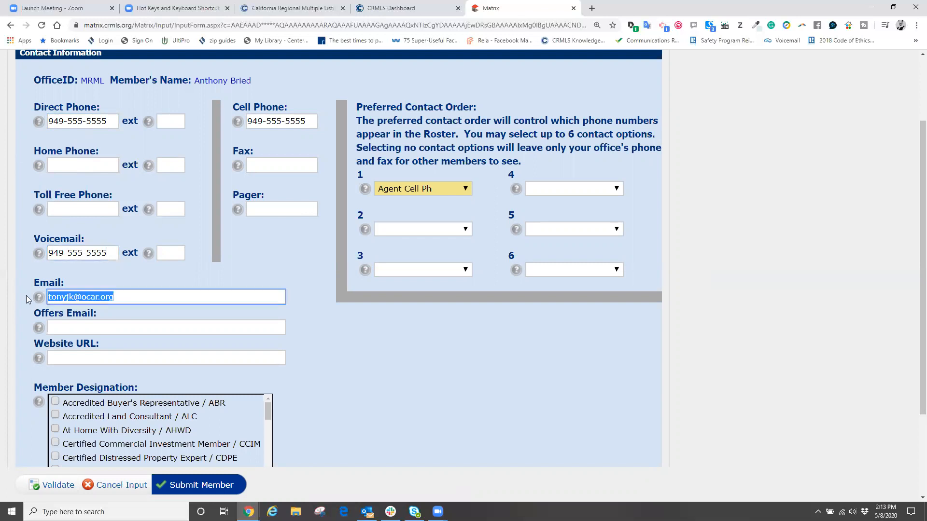
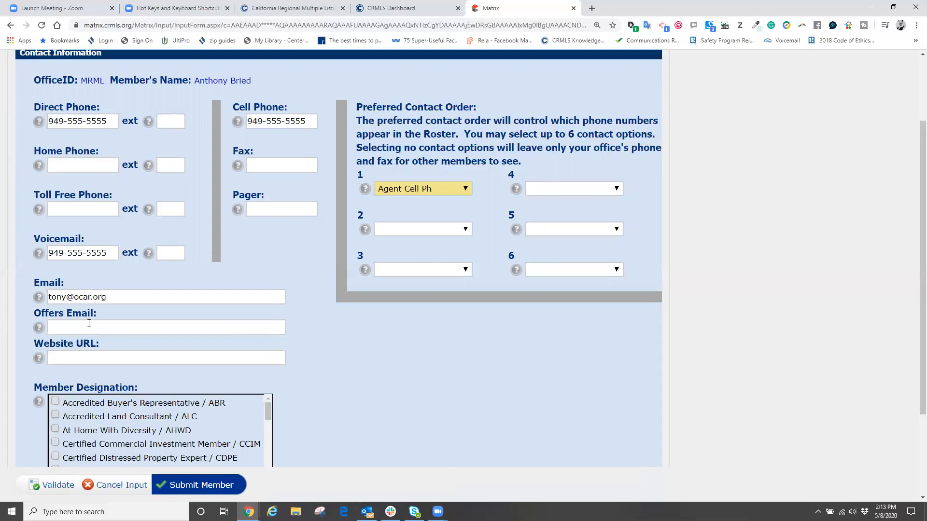
mouse_move(106, 324)
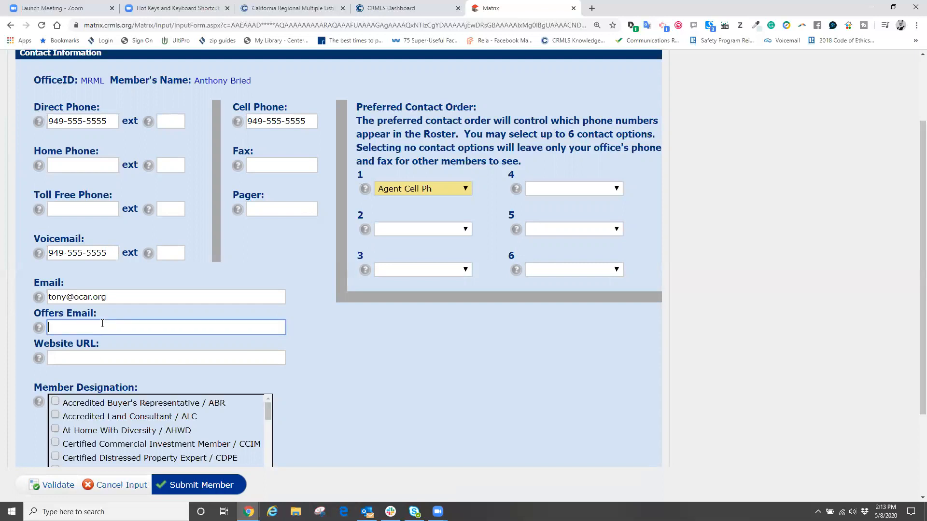
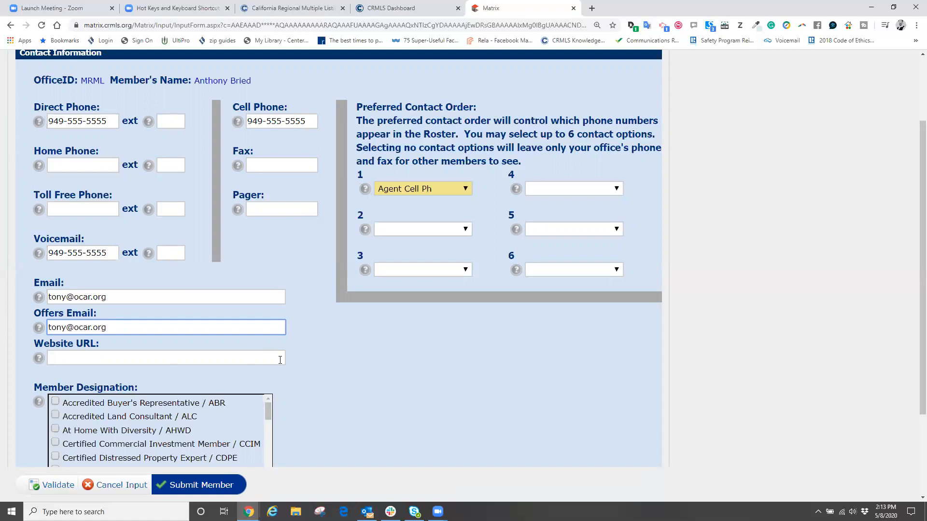
click(166, 357)
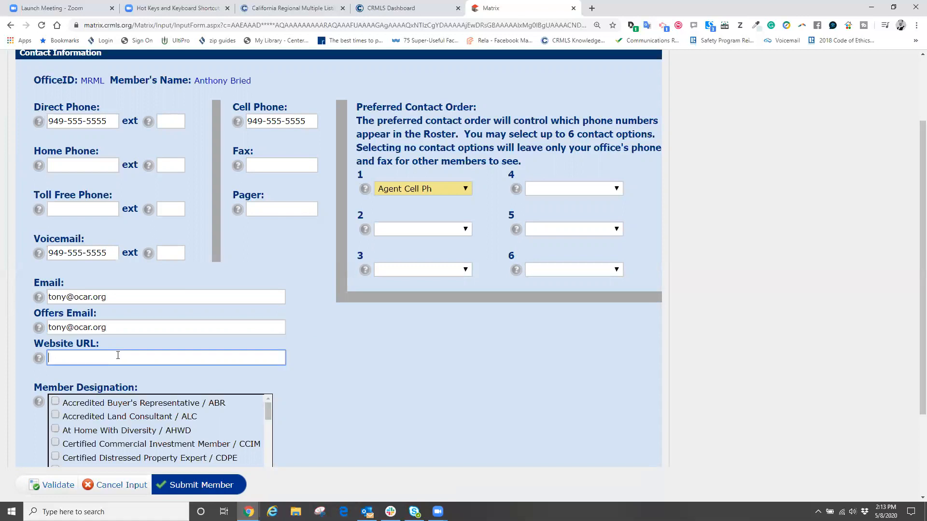
text(www.i)
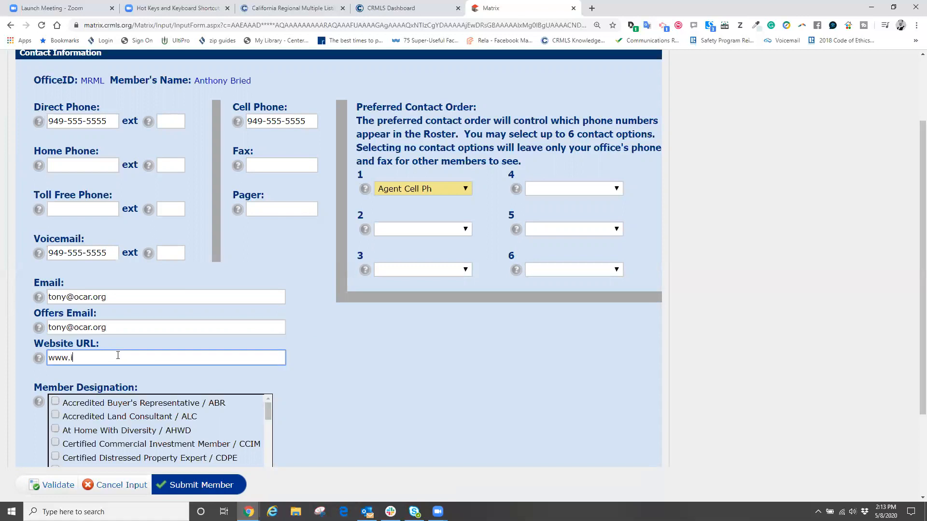
text(macoola)
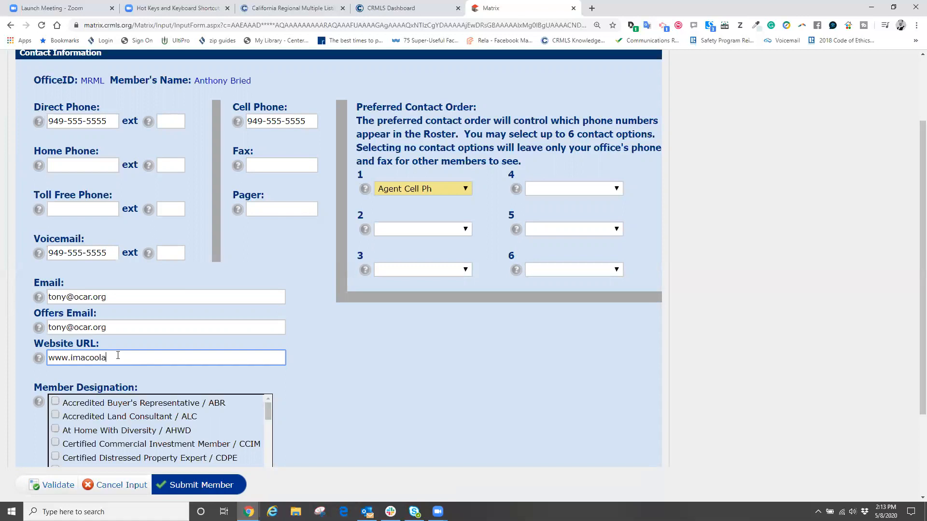
text(gent.com)
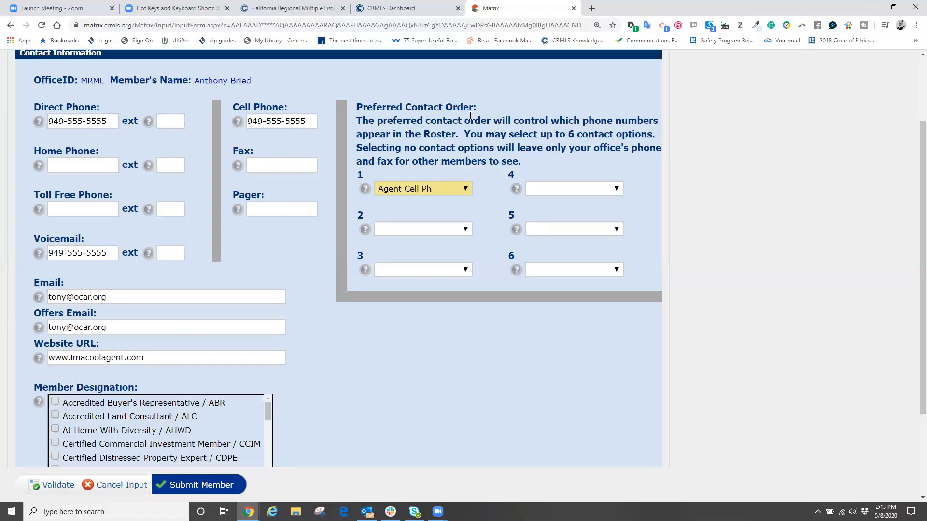
mouse_move(451, 116)
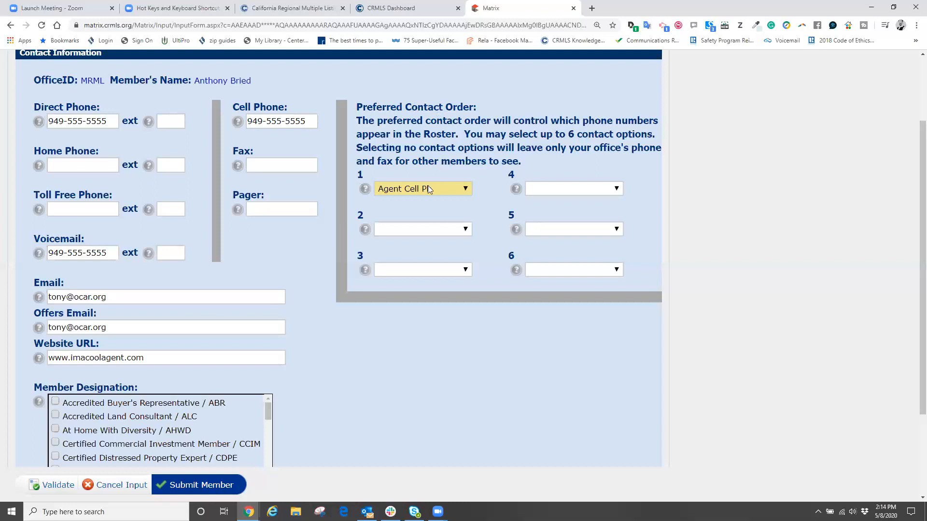
mouse_move(440, 240)
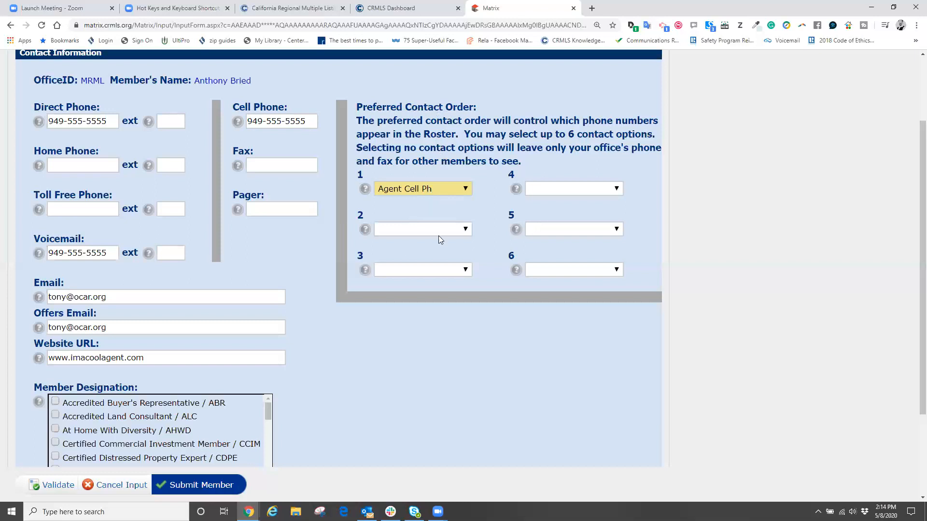
mouse_move(260, 264)
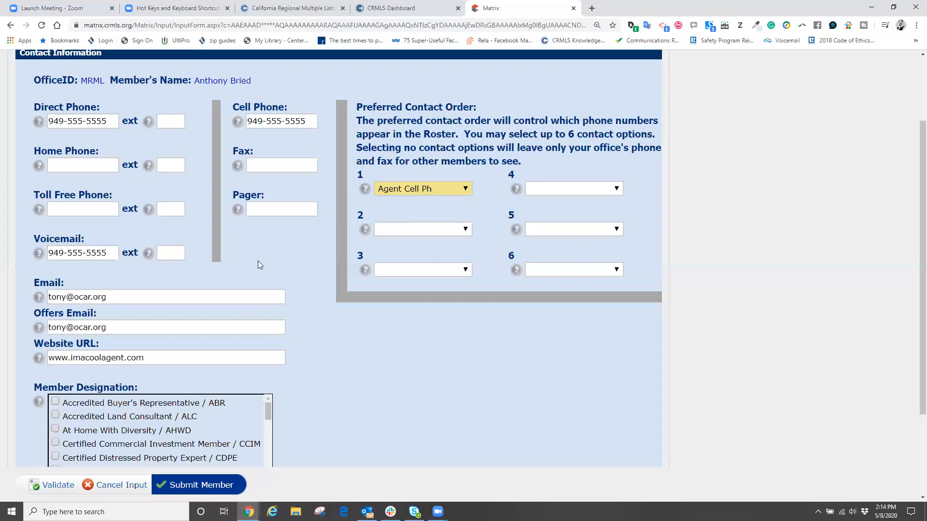
mouse_move(452, 192)
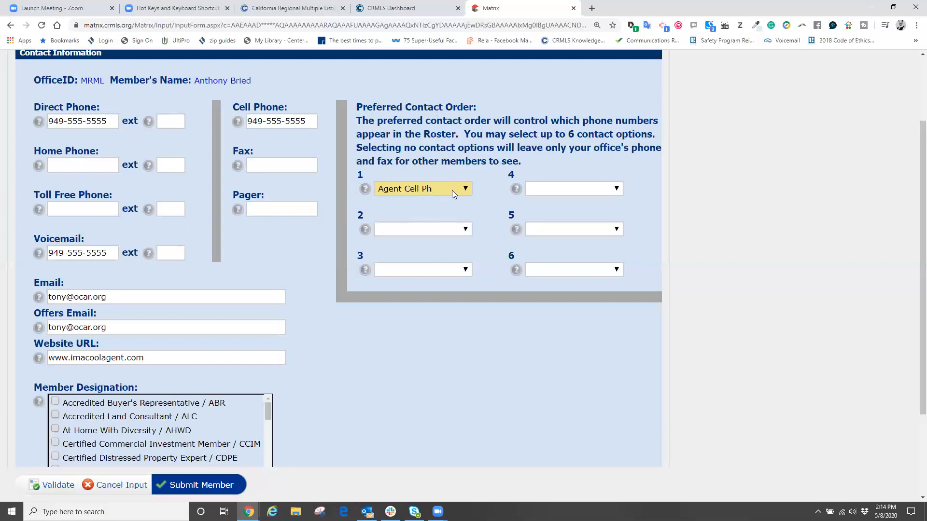
Make Agent Email the third preferred contact after cell and direct phone.
click(423, 229)
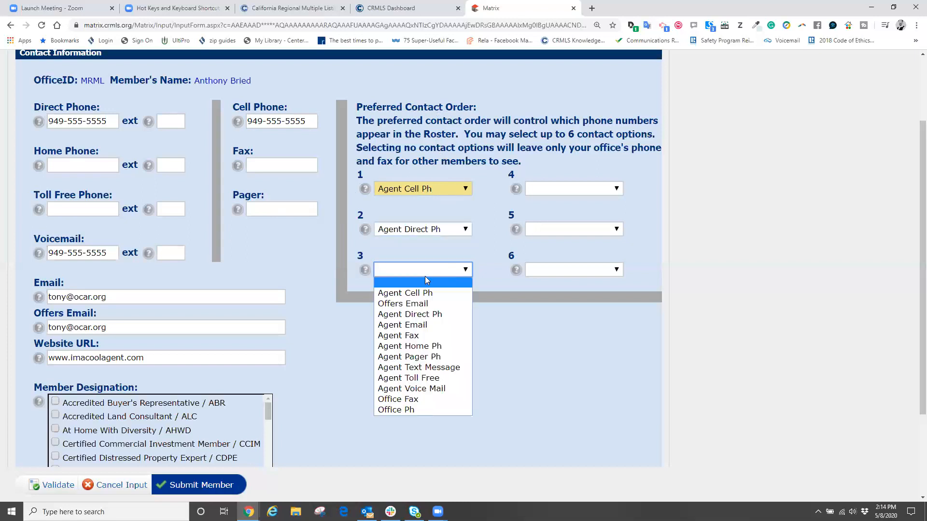
click(402, 324)
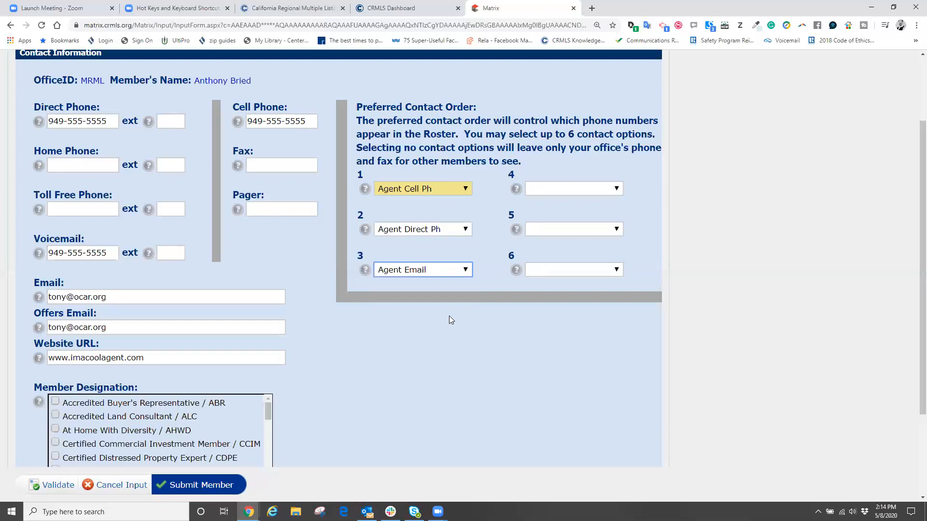
mouse_move(448, 349)
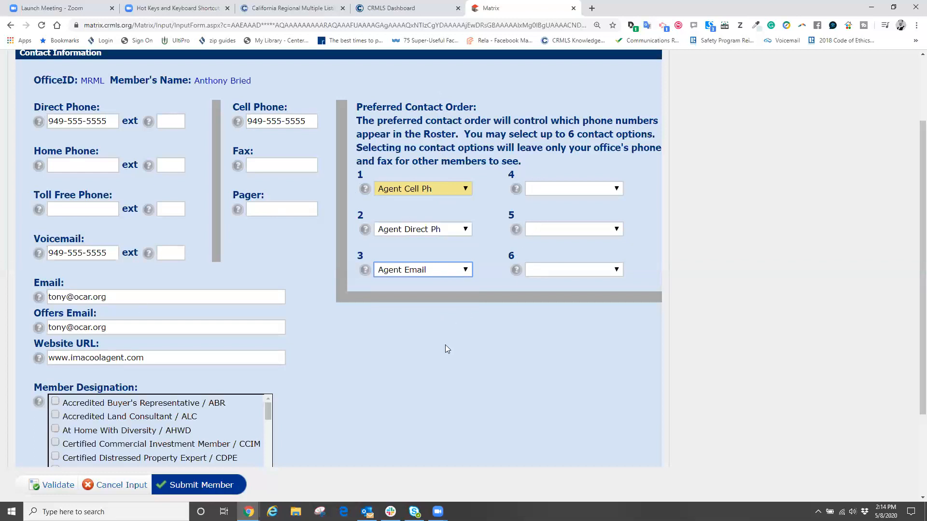
mouse_move(472, 323)
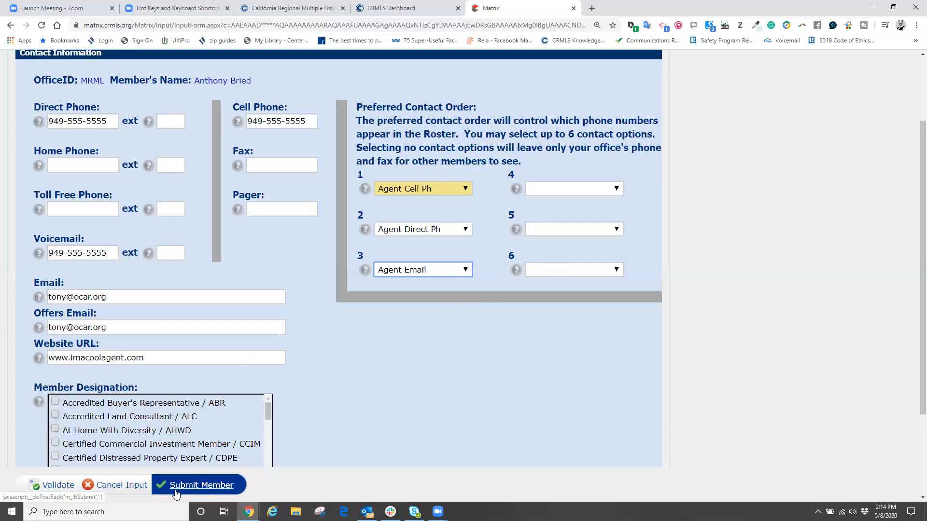
Submit the member record so the Input Succeeded confirmation appears.
click(201, 485)
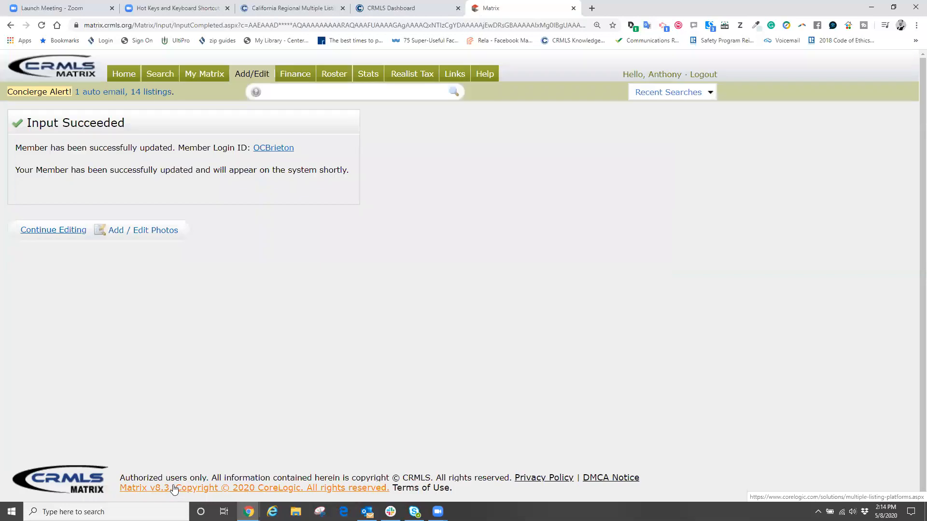
mouse_move(208, 419)
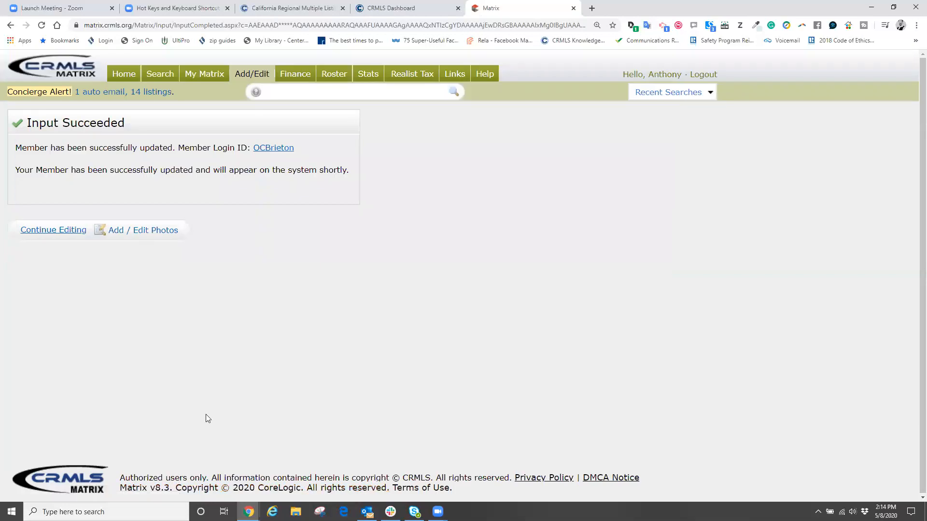